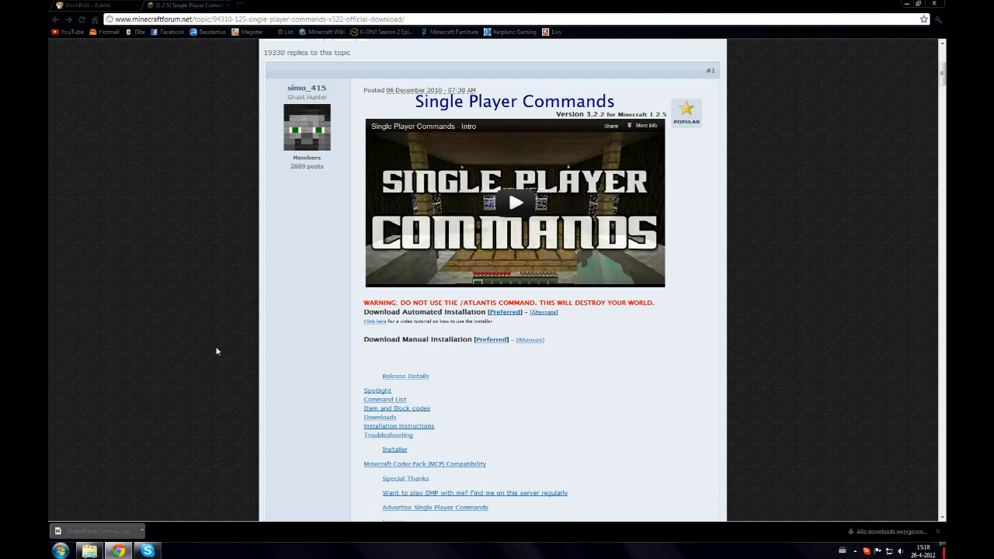
{"action": "mouse_move", "coordinate": [820, 218]}
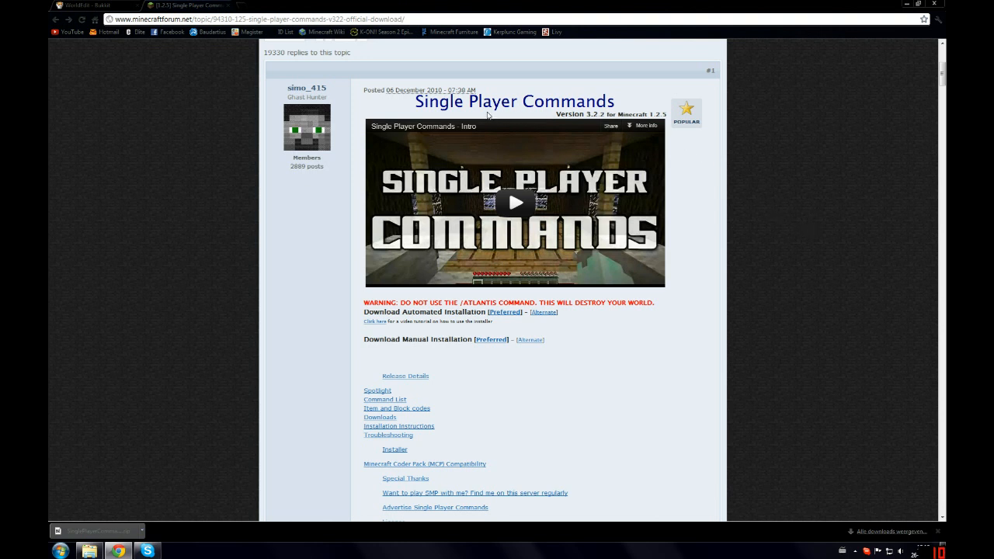
{"action": "mouse_move", "coordinate": [595, 346]}
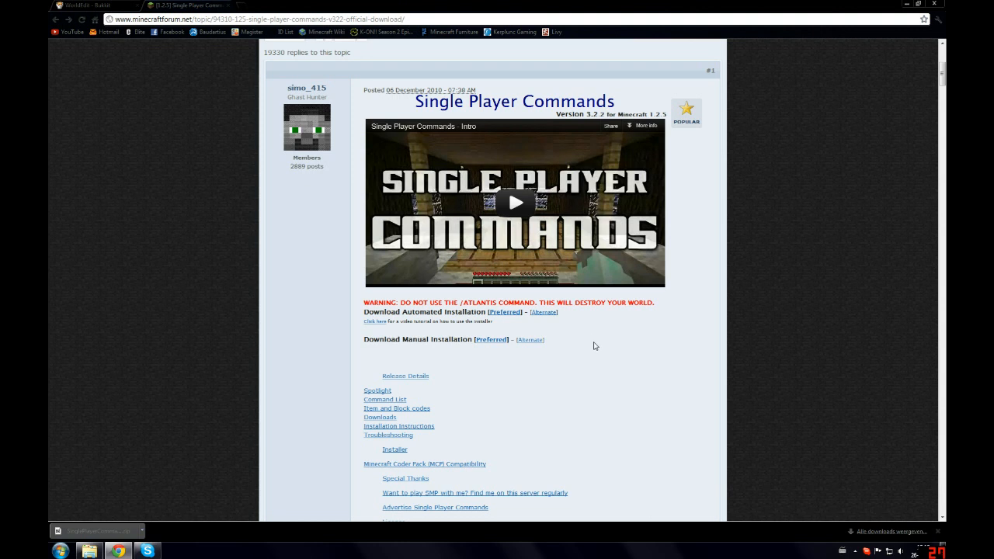
Step: Open the SinglePlayerCommands-MC1.2.5_V3.2.2 zip from Downloads as an archive in 7-Zip
{"action": "scroll", "scroll_direction": "down", "scroll_amount": 3}
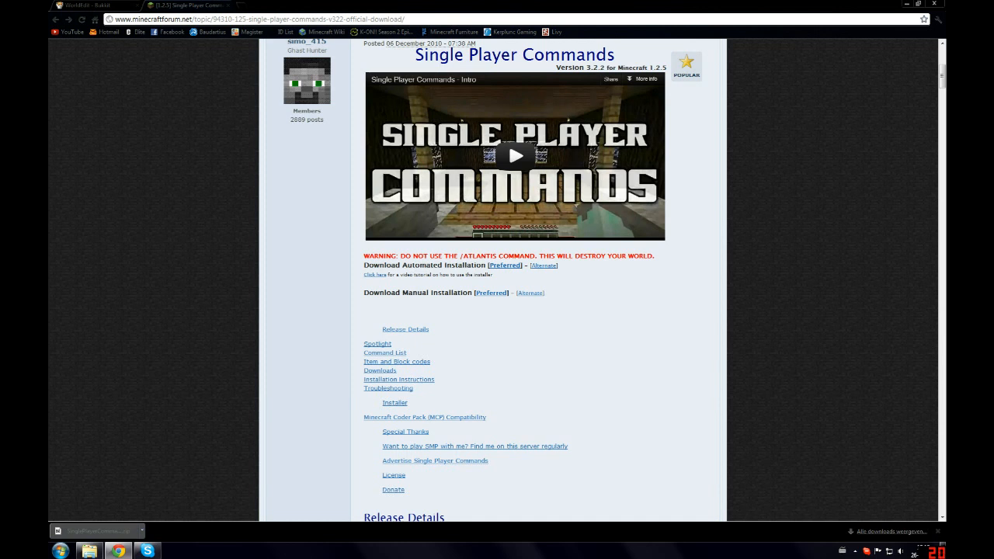
{"action": "double_click", "coordinate": [406, 293]}
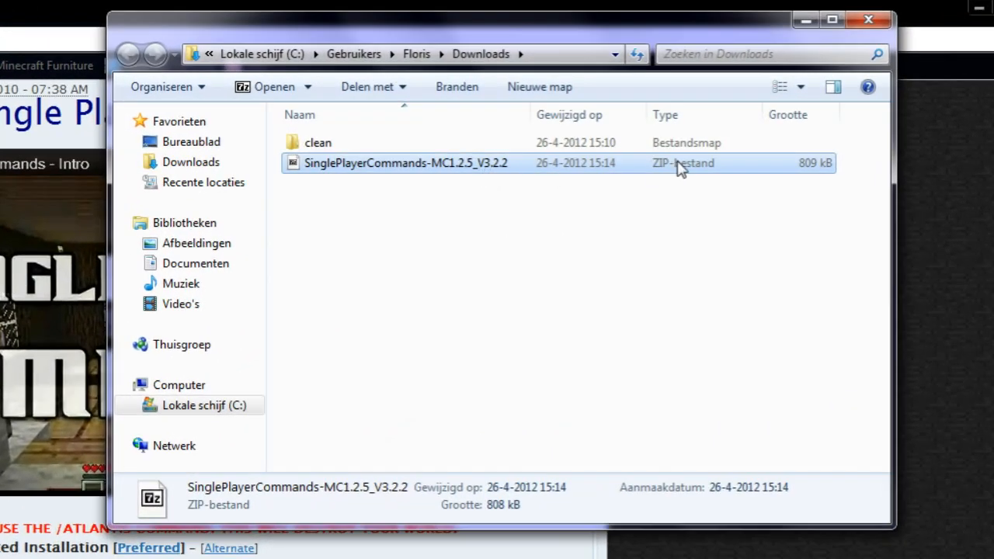
{"action": "right_click", "coordinate": [404, 162]}
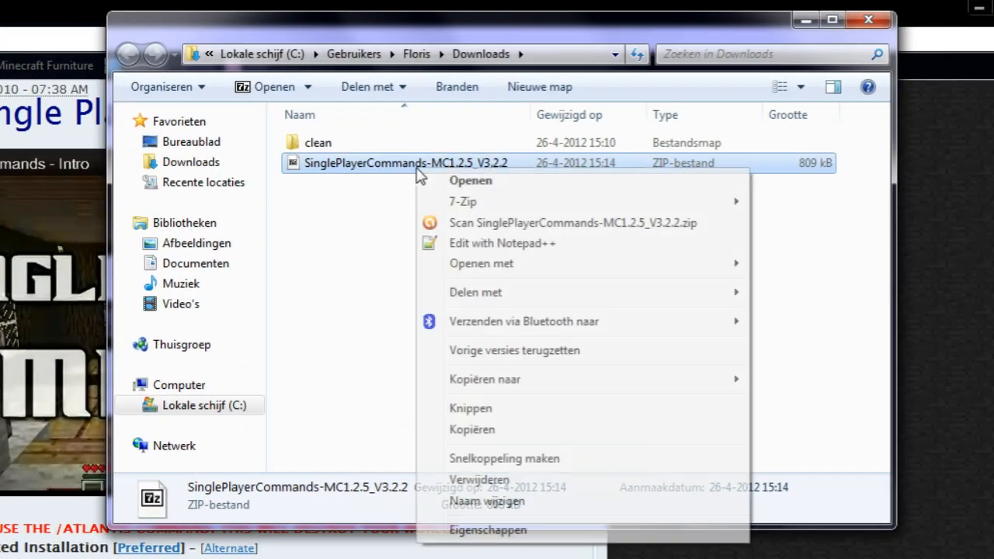
{"action": "mouse_move", "coordinate": [463, 201]}
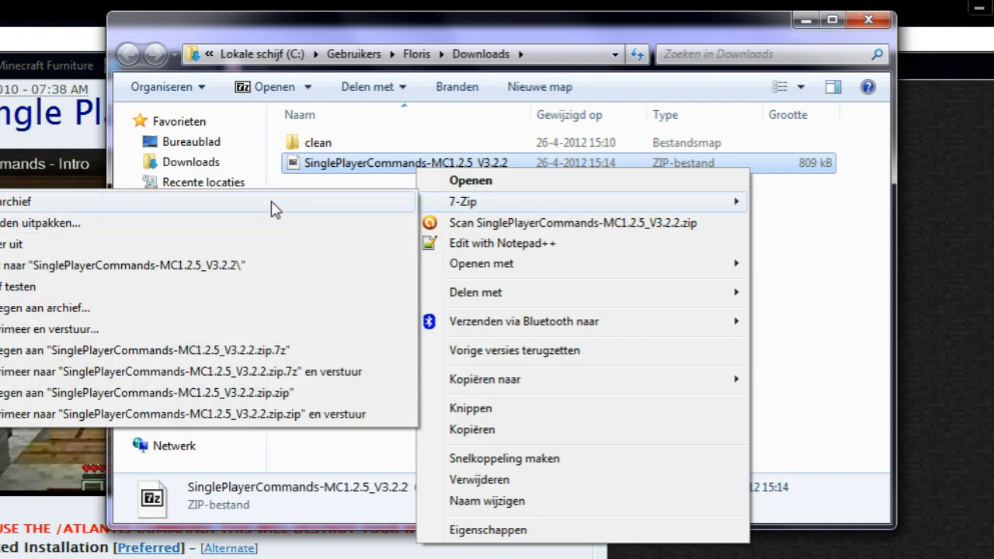
{"action": "left_click", "coordinate": [470, 180]}
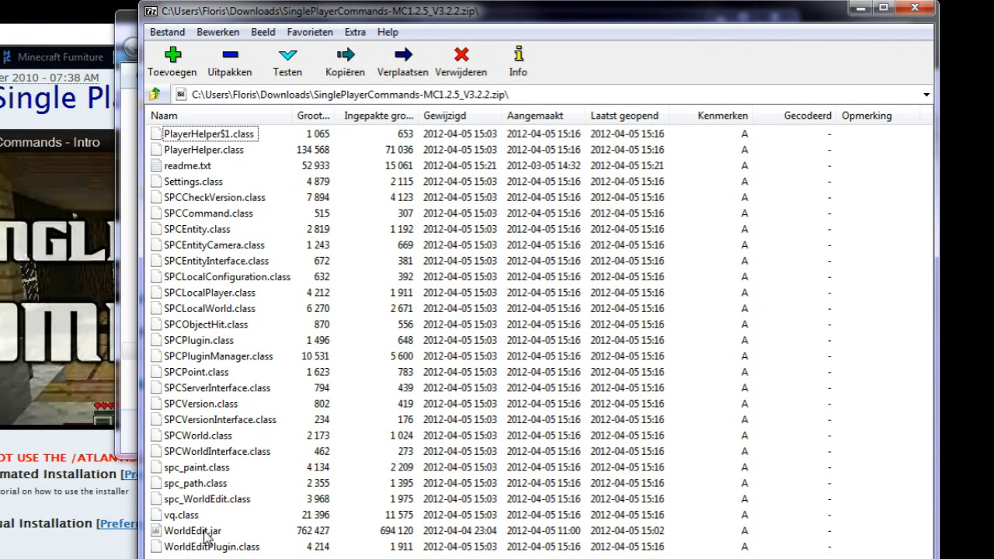
{"action": "mouse_move", "coordinate": [208, 483]}
{"action": "type", "text": "%appdata%"}
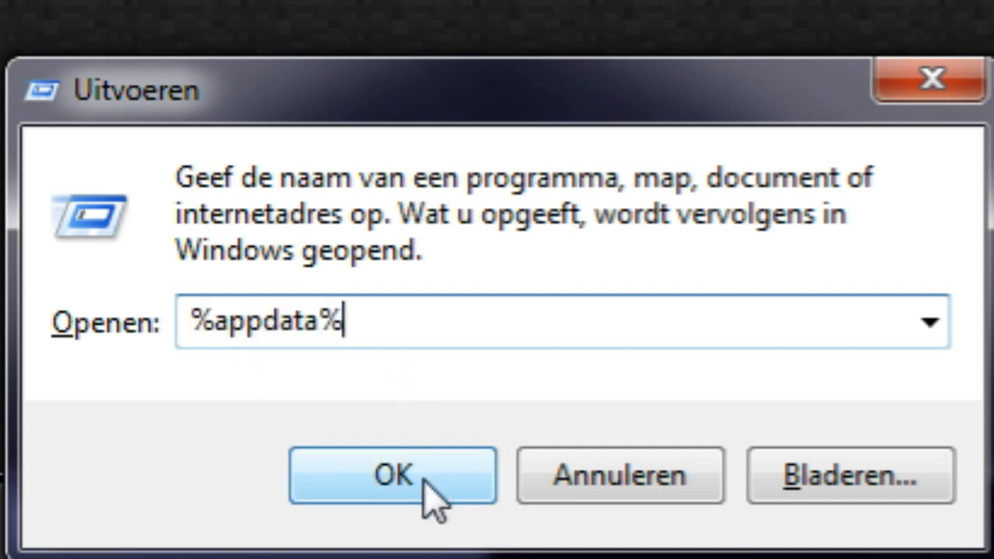
Step: Run %appdata% and navigate into the .minecraft\bin folder
{"action": "left_click", "coordinate": [392, 475]}
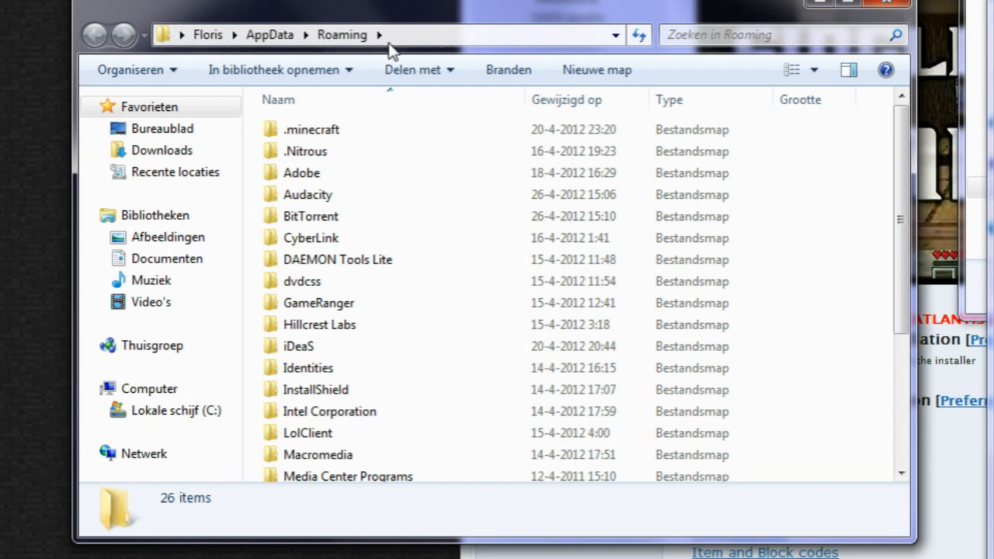
{"action": "mouse_move", "coordinate": [325, 124]}
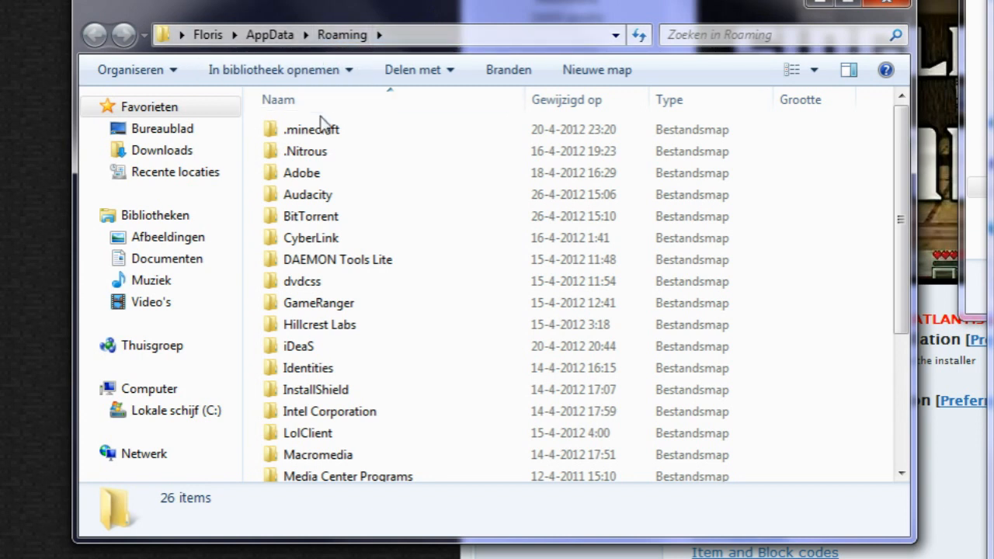
{"action": "left_click", "coordinate": [311, 128]}
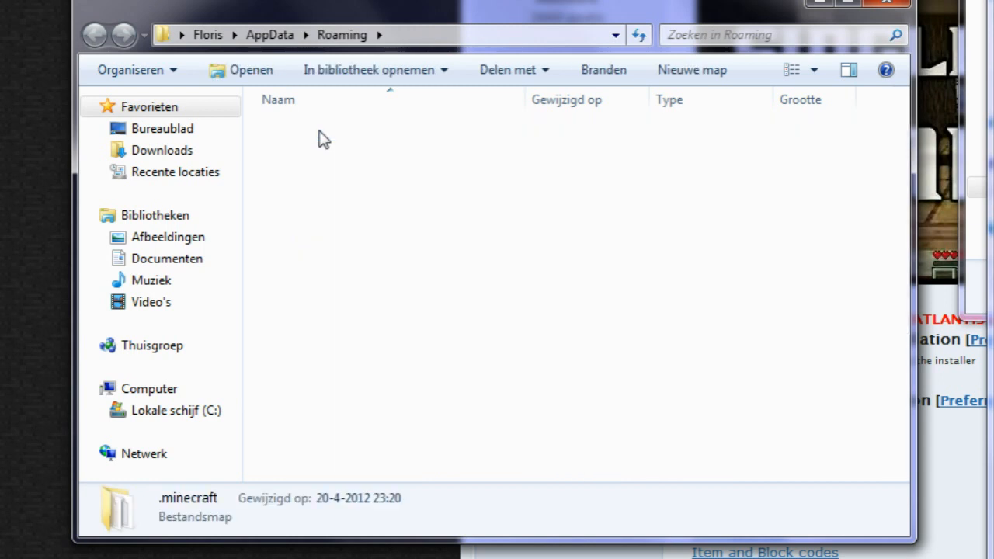
{"action": "double_click", "coordinate": [188, 498]}
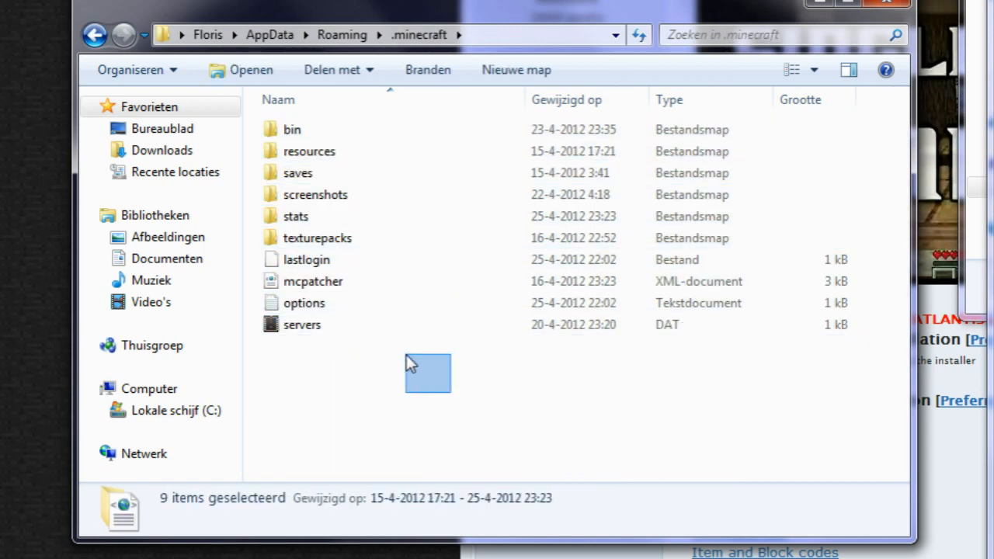
{"action": "left_click", "coordinate": [292, 129]}
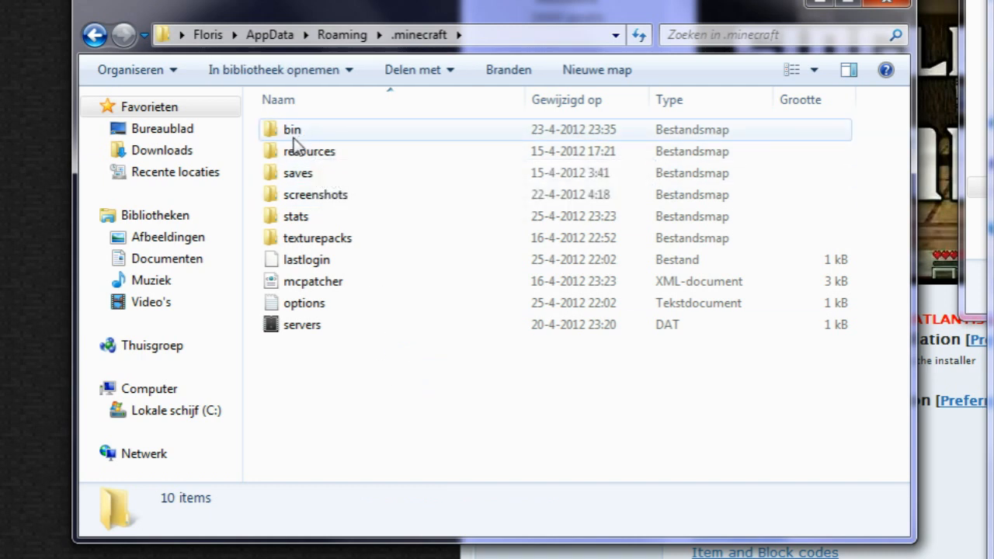
{"action": "mouse_move", "coordinate": [299, 130]}
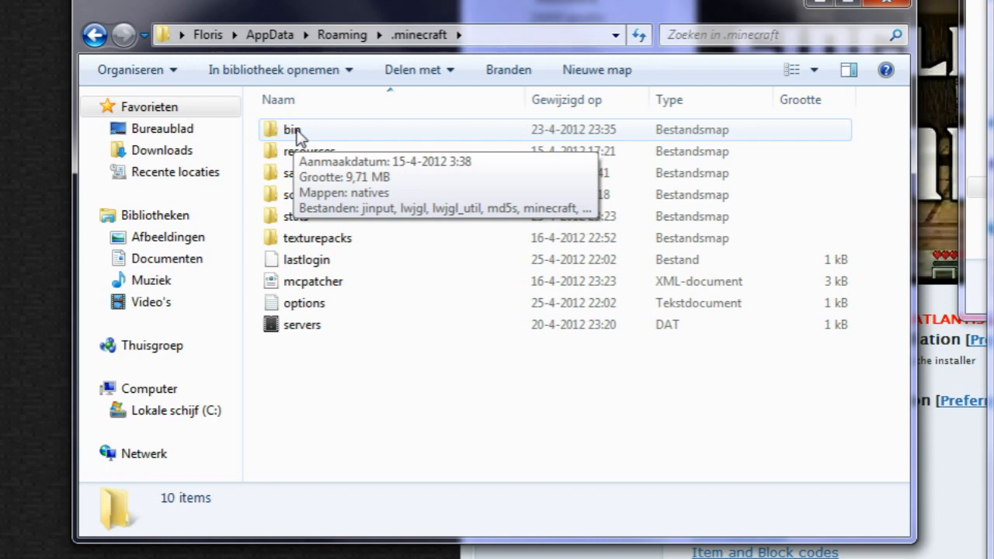
{"action": "double_click", "coordinate": [292, 129]}
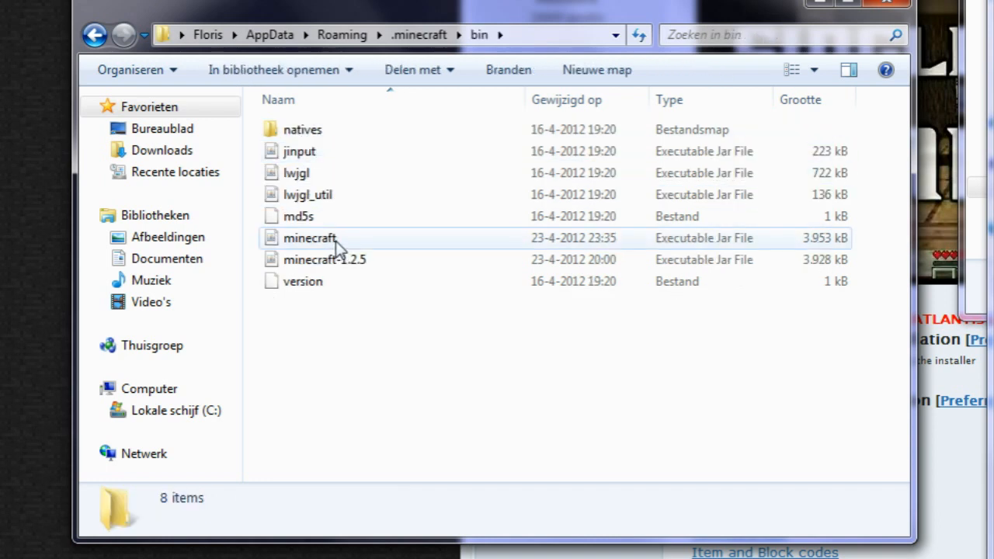
{"action": "mouse_move", "coordinate": [338, 245]}
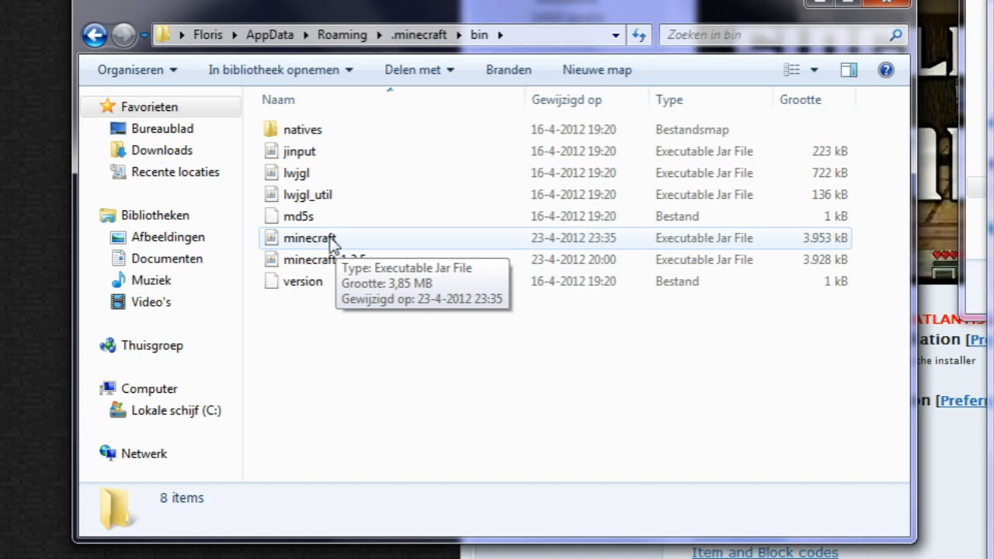
{"action": "right_click", "coordinate": [309, 238]}
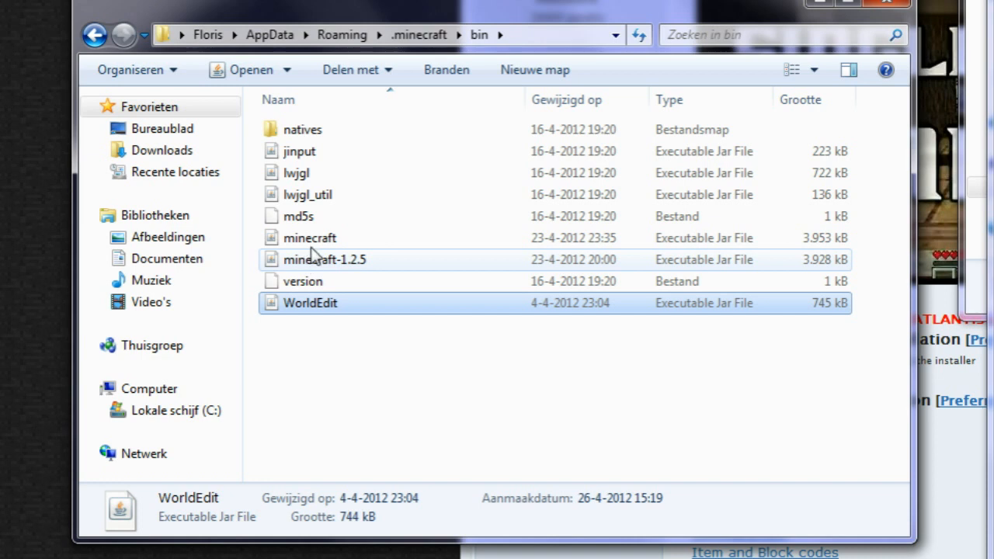
{"action": "mouse_move", "coordinate": [309, 238]}
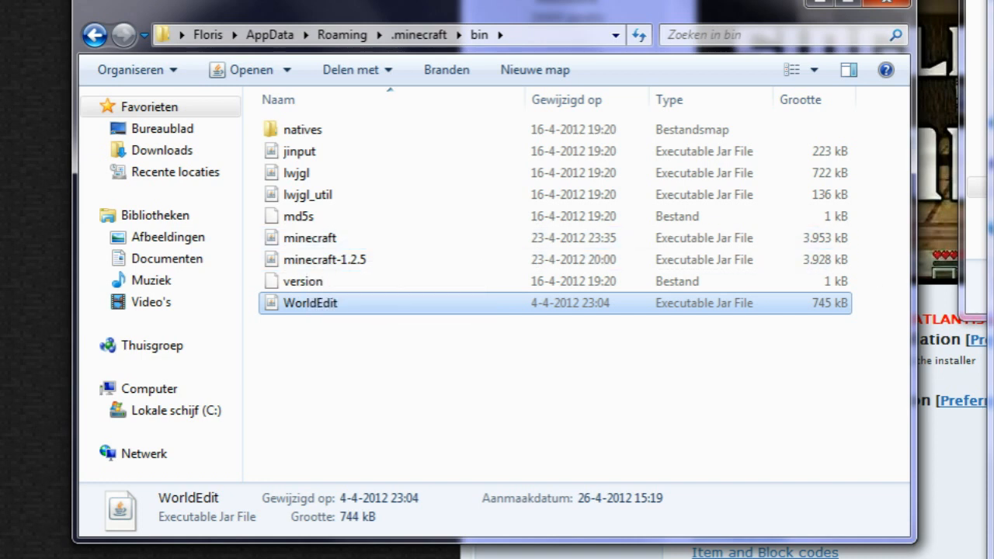
{"action": "mouse_move", "coordinate": [310, 238]}
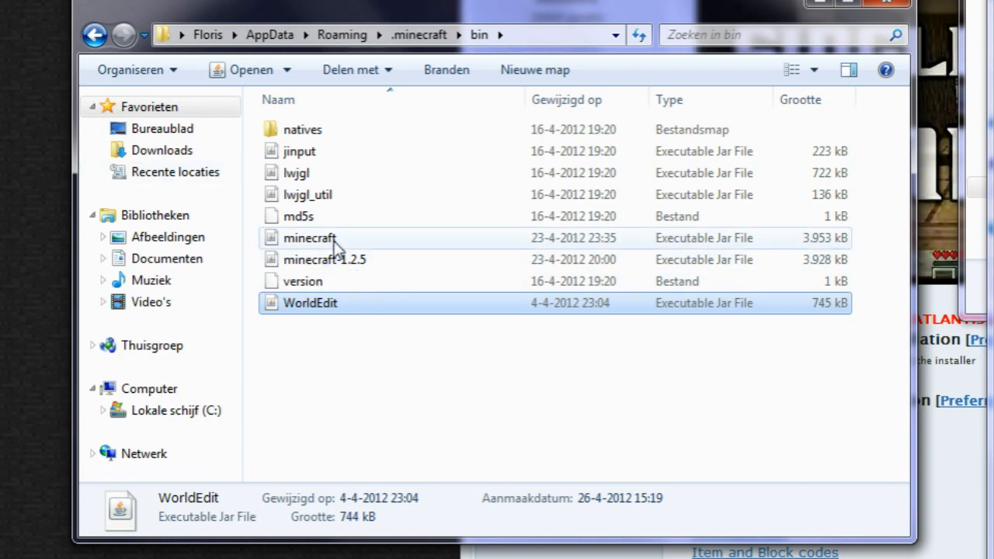
Step: Bring up the 7-Zip archive options for minecraft.jar in the bin folder
{"action": "right_click", "coordinate": [309, 238]}
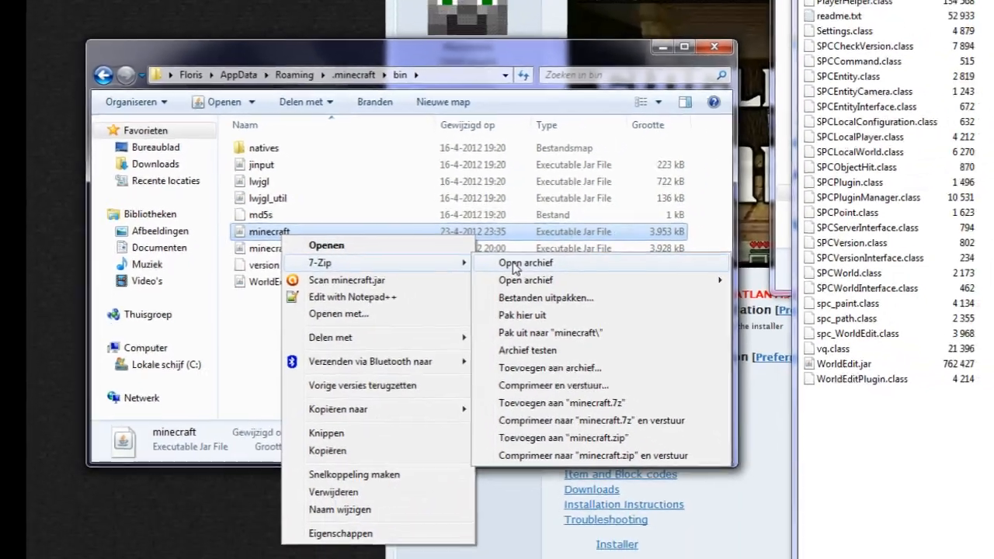
Step: Open minecraft.jar in 7-Zip beside the SPC archive and scroll through its contents
{"action": "left_click", "coordinate": [523, 263]}
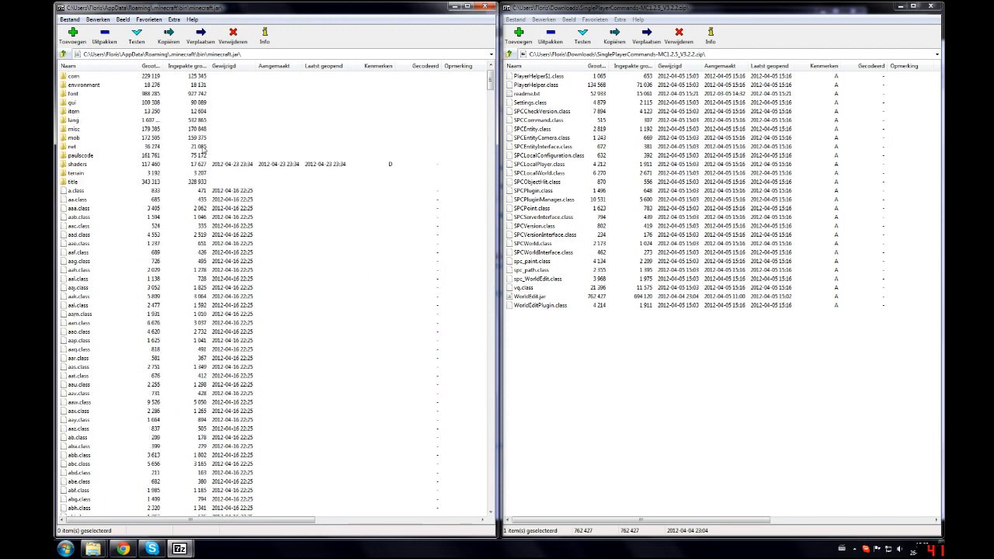
{"action": "scroll", "scroll_direction": "down", "scroll_amount": 3}
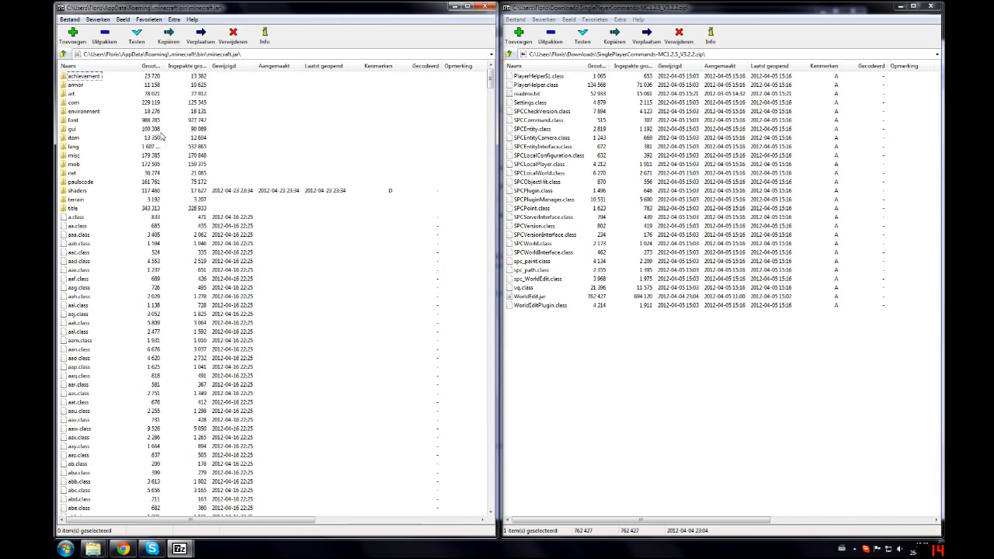
{"action": "mouse_move", "coordinate": [100, 185]}
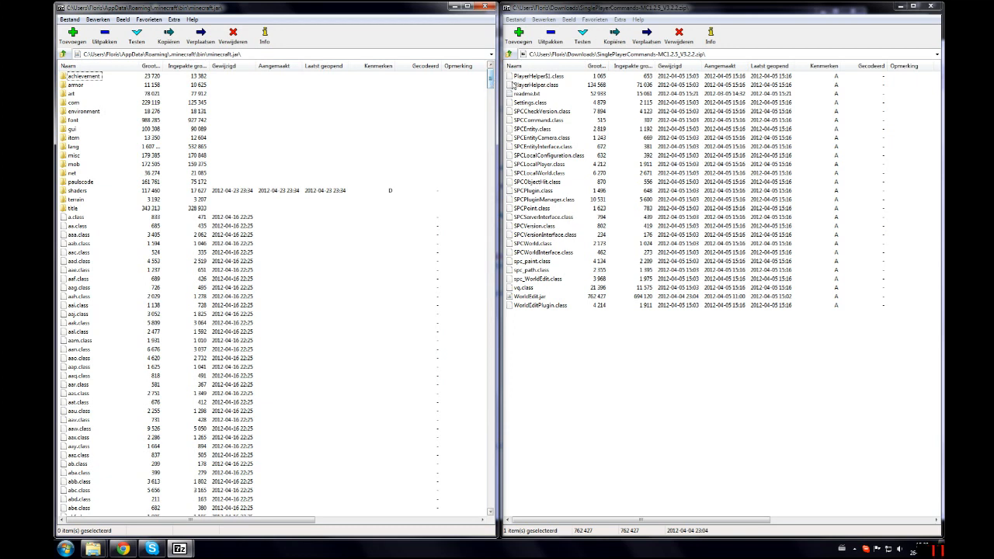
{"action": "scroll", "scroll_direction": "down", "scroll_amount": 3}
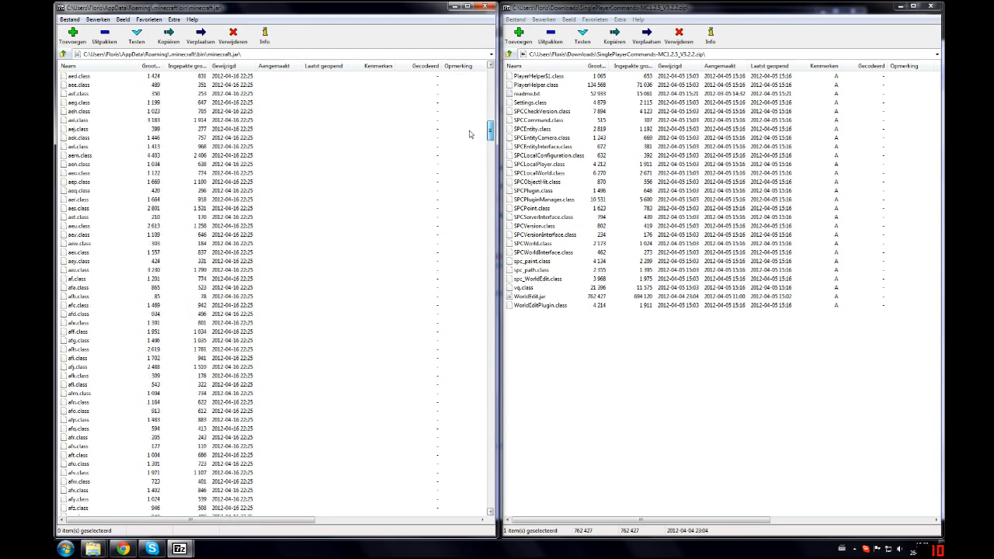
{"action": "scroll", "scroll_direction": "down", "scroll_amount": 3}
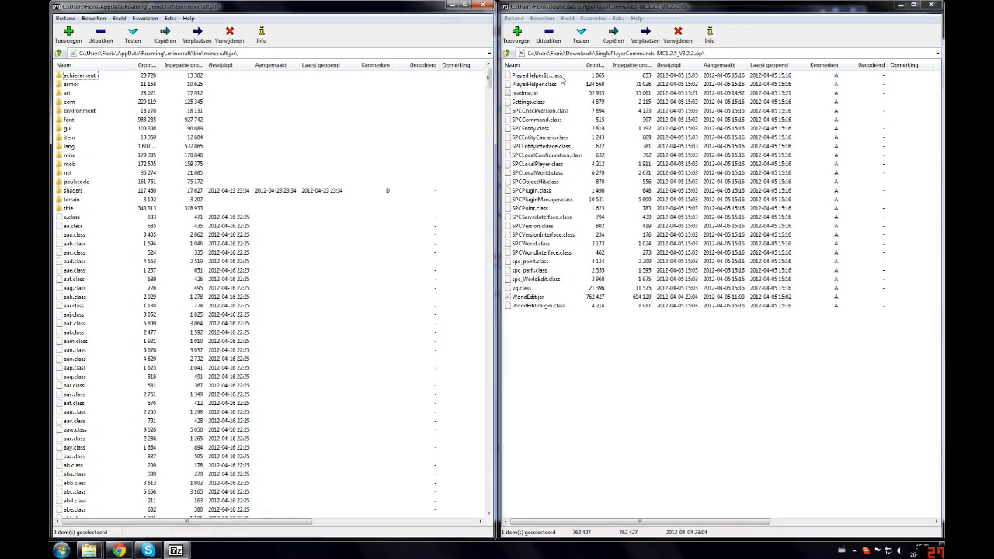
Step: Copy the SPC class files and WorldEditPlugin.class into minecraft.jar, confirming each copy
{"action": "left_click", "coordinate": [534, 84]}
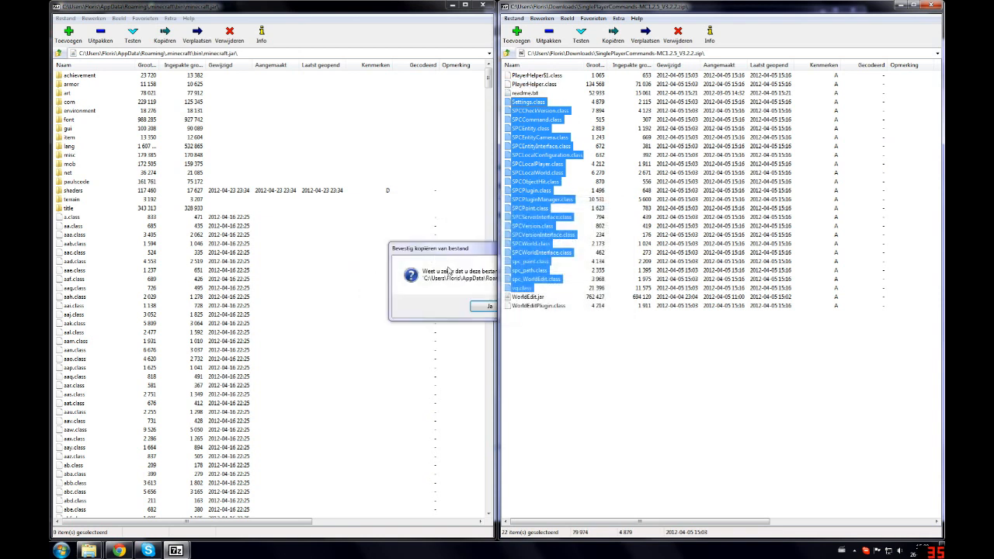
{"action": "left_click", "coordinate": [488, 307]}
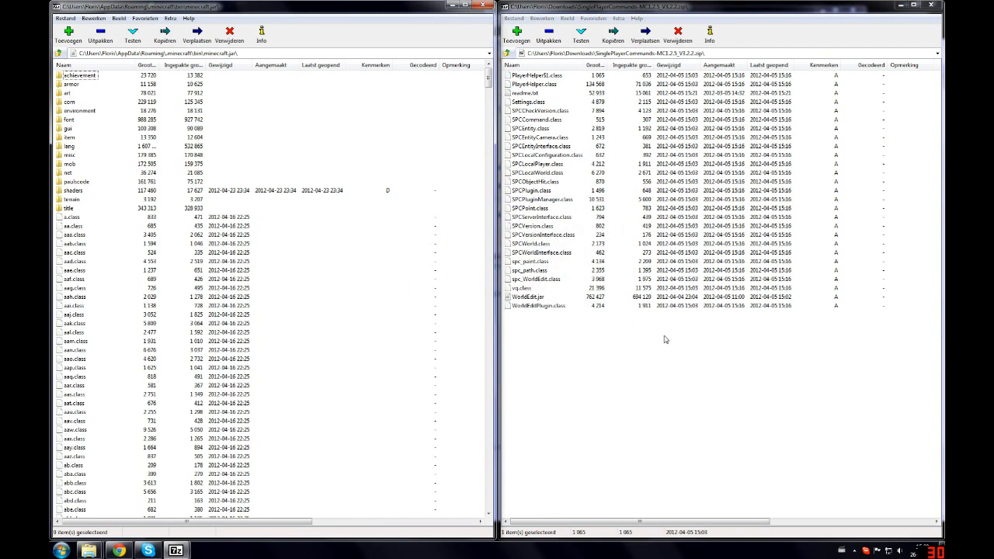
{"action": "left_click", "coordinate": [539, 305]}
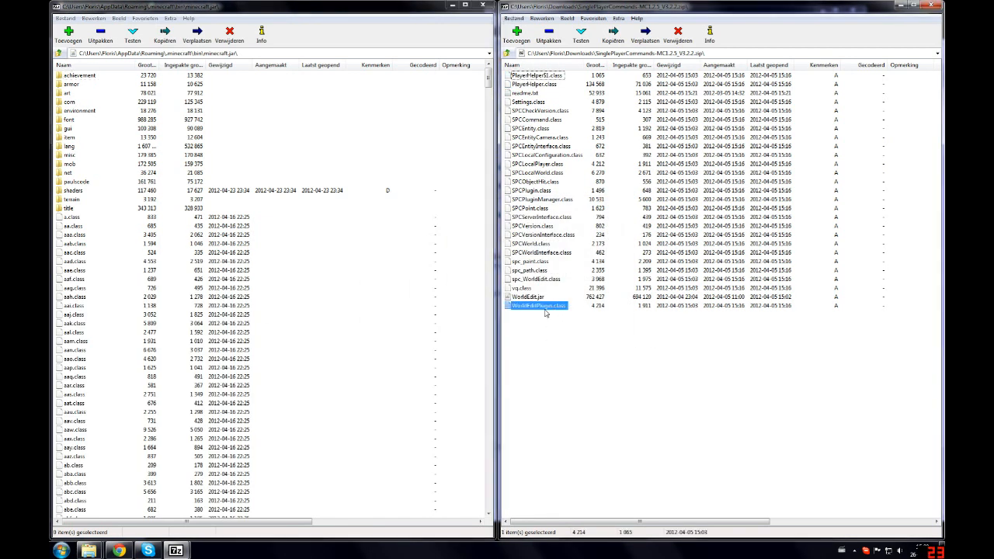
{"action": "left_click", "coordinate": [613, 34]}
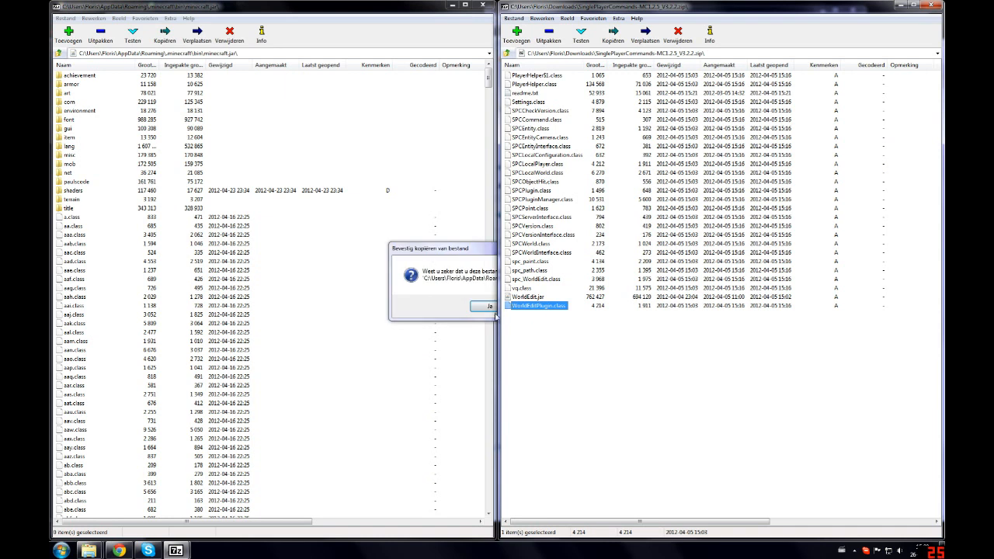
{"action": "left_click", "coordinate": [481, 306]}
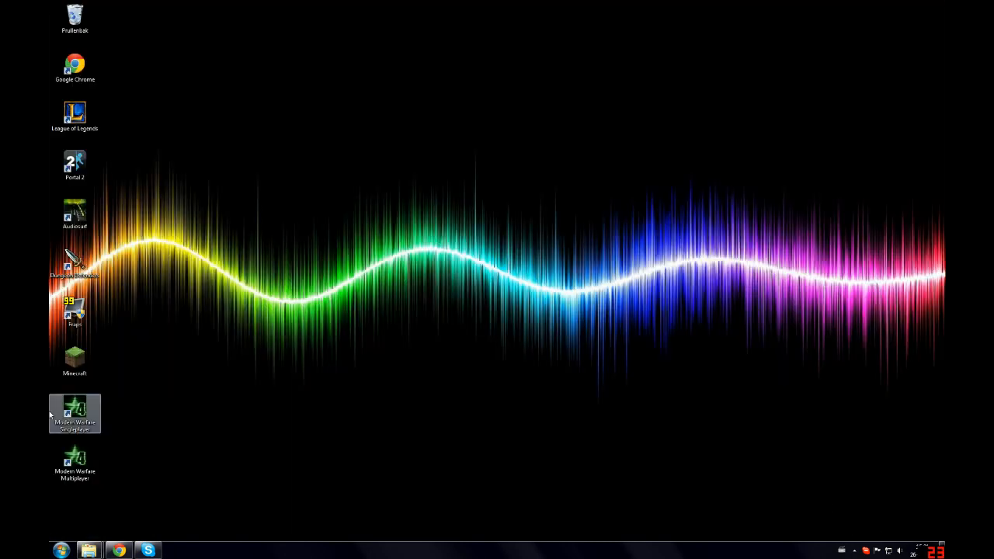
Step: Launch Minecraft from the desktop shortcut and log in through the launcher
{"action": "double_click", "coordinate": [74, 356]}
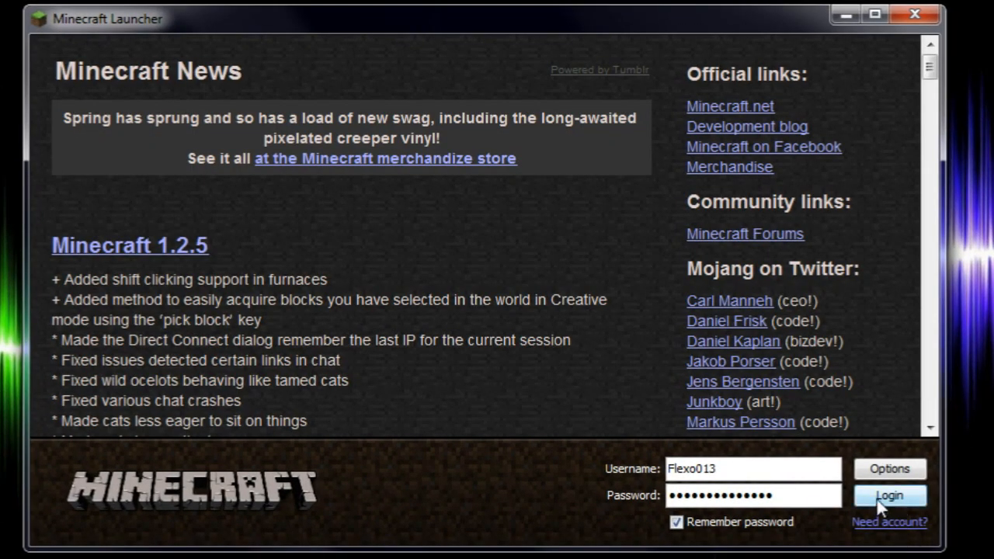
{"action": "left_click", "coordinate": [889, 468]}
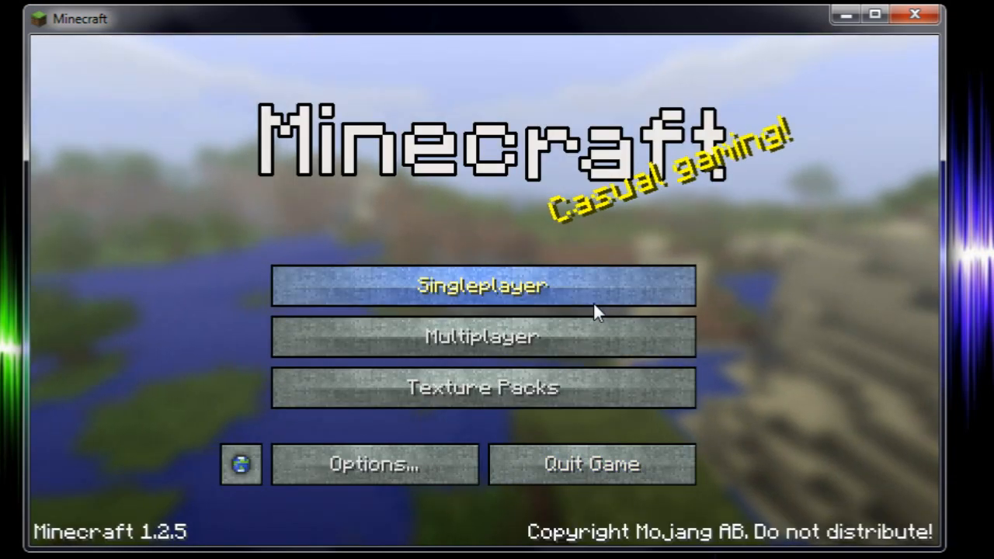
Step: Create a new Hardcore singleplayer world named New World
{"action": "left_click", "coordinate": [482, 285]}
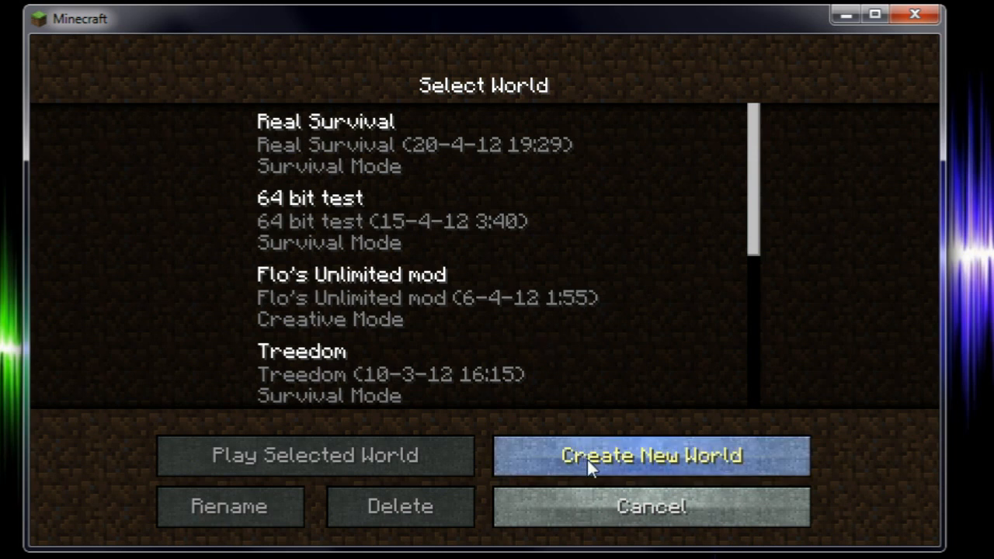
{"action": "left_click", "coordinate": [650, 455]}
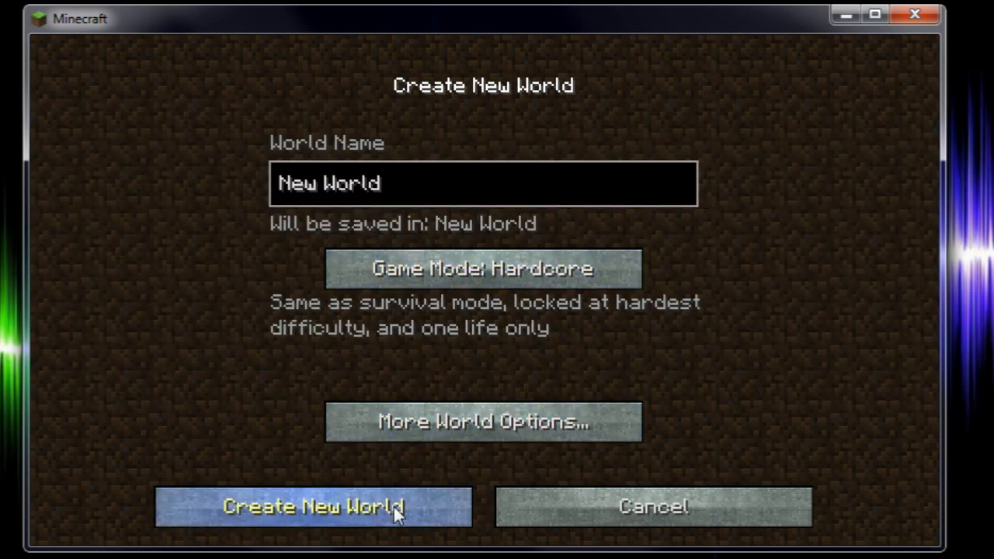
{"action": "left_click", "coordinate": [312, 506]}
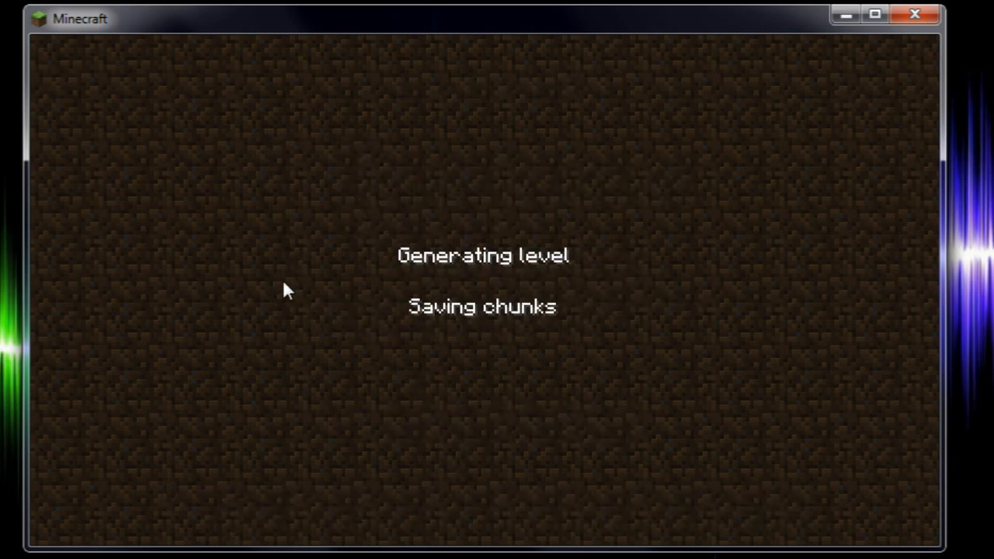
{"action": "mouse_move", "coordinate": [315, 338]}
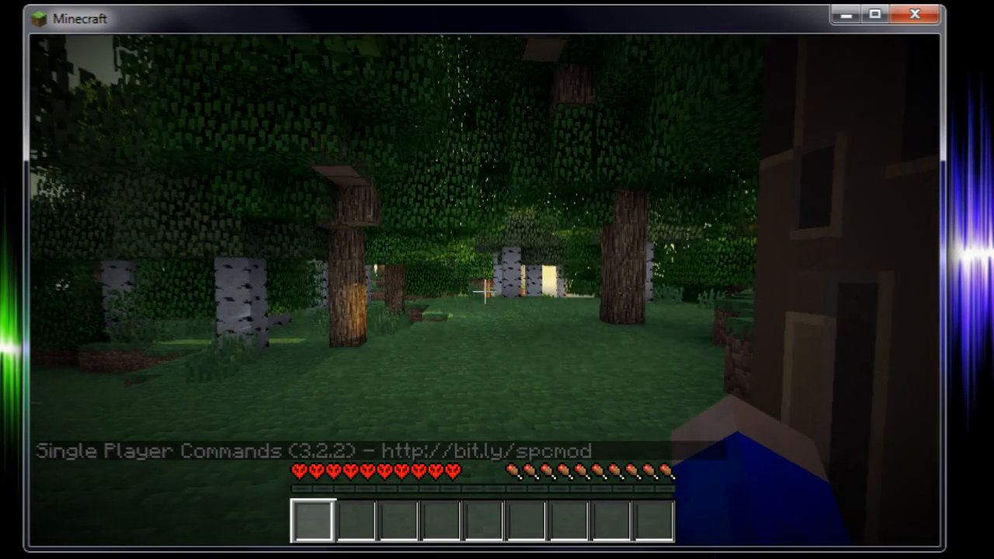
Step: Open the chat line in the loaded world and type the fly command
{"action": "key", "text": "e"}
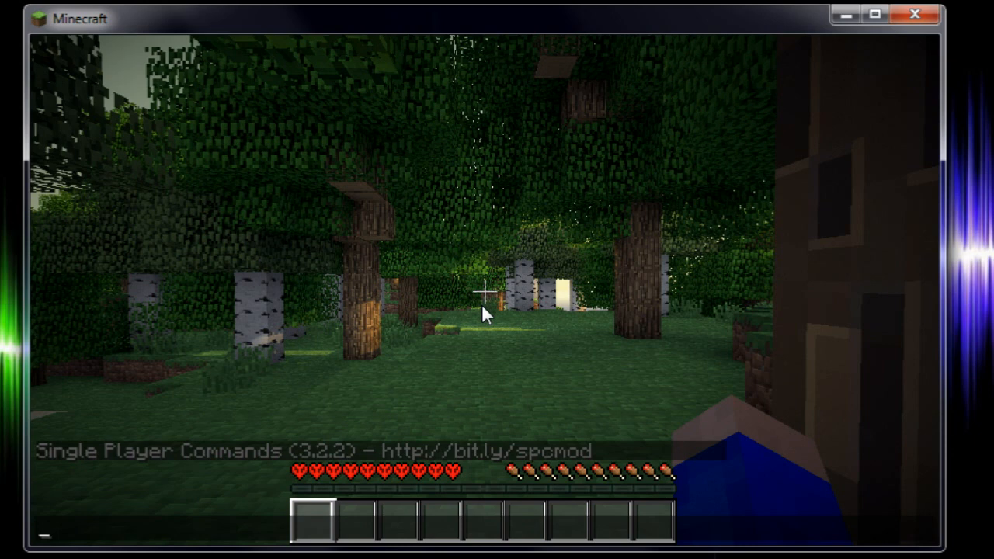
{"action": "type", "text": "fly"}
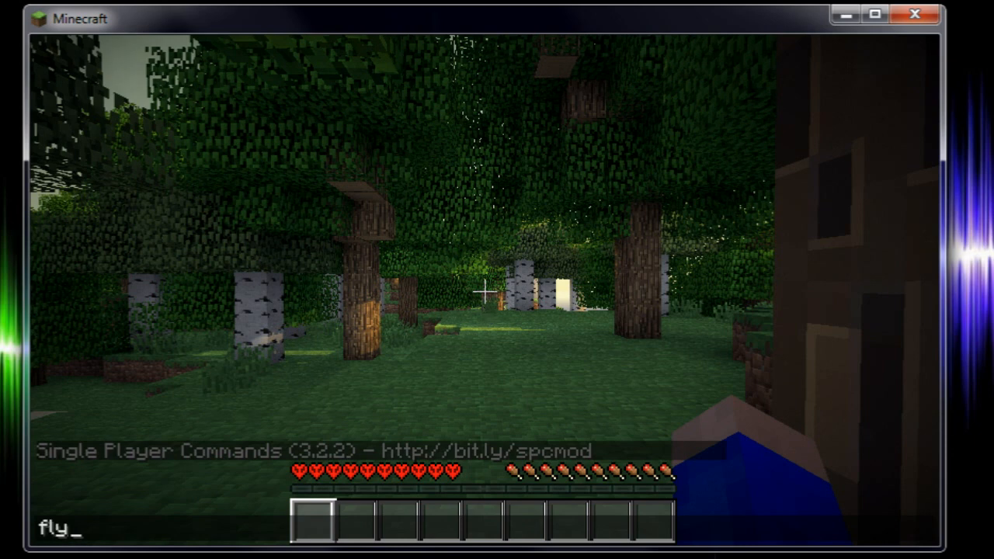